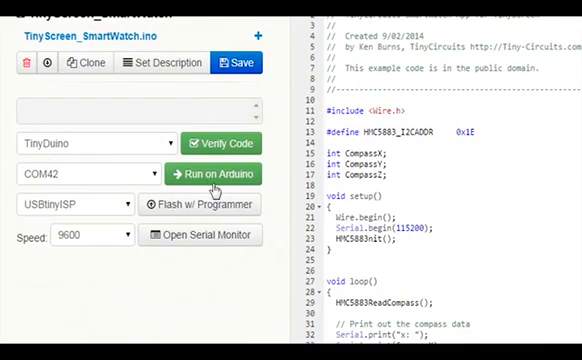
Step: Run the open TinyScreen sketch on the connected Arduino, then scroll the Wired homepage to the TinyDuino article
click(228, 174)
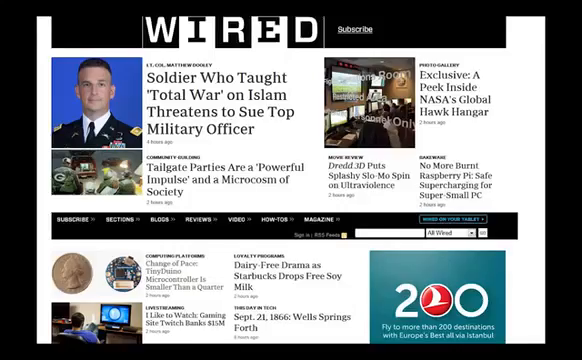
scroll(down, 3)
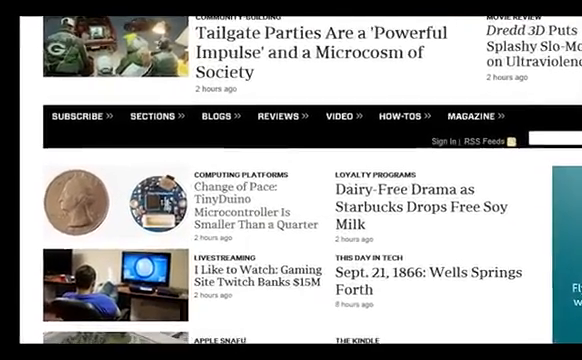